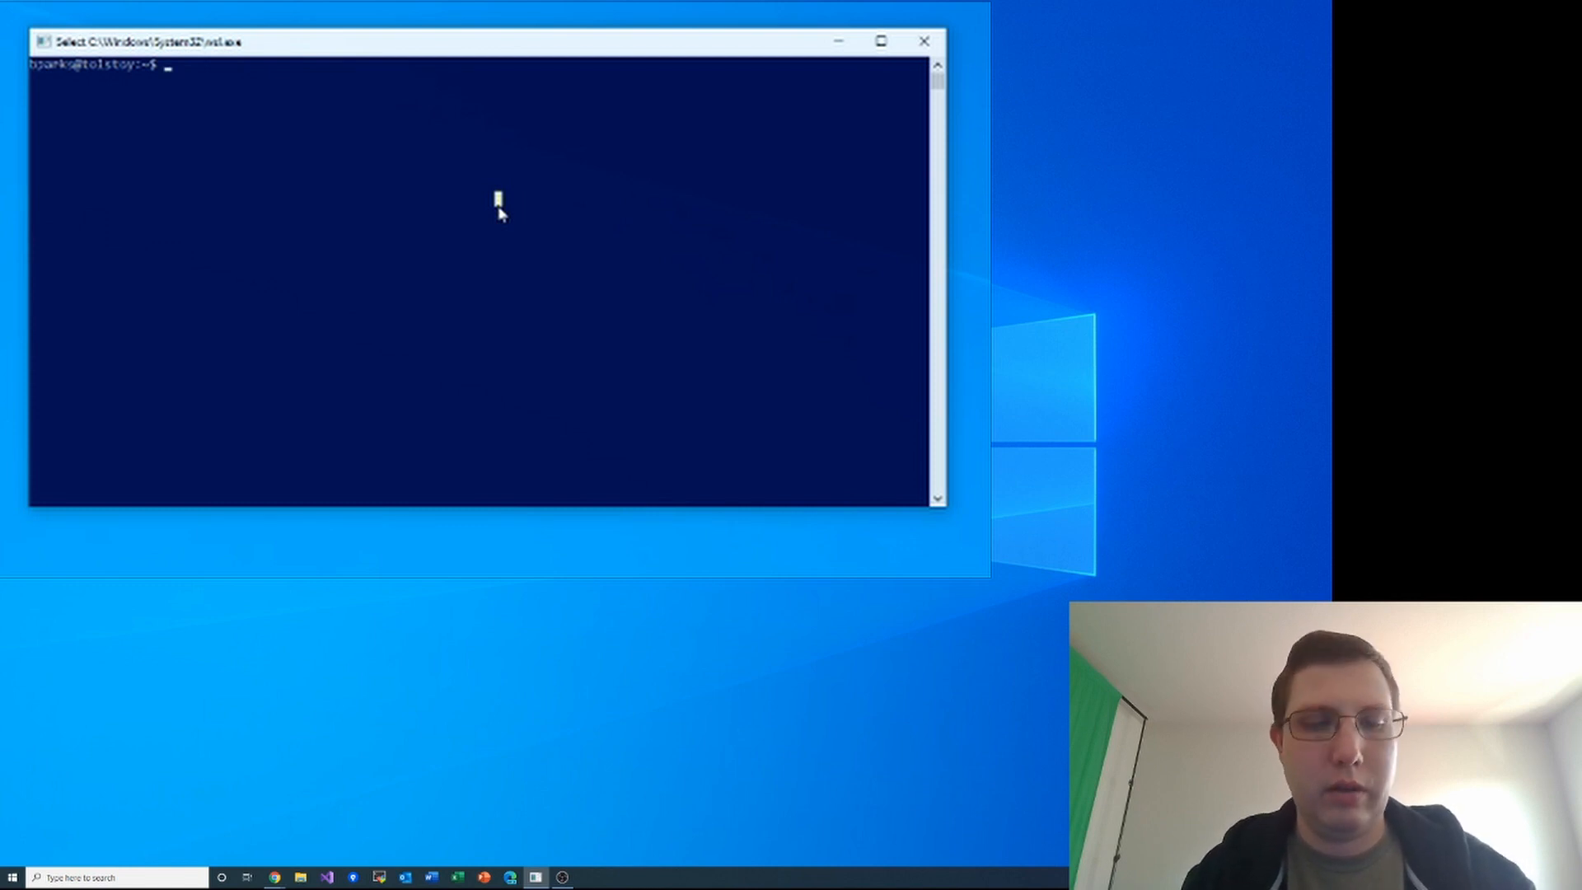
Step: Run xclock and get 'command not found' with x11-apps suggested
text(xclock)
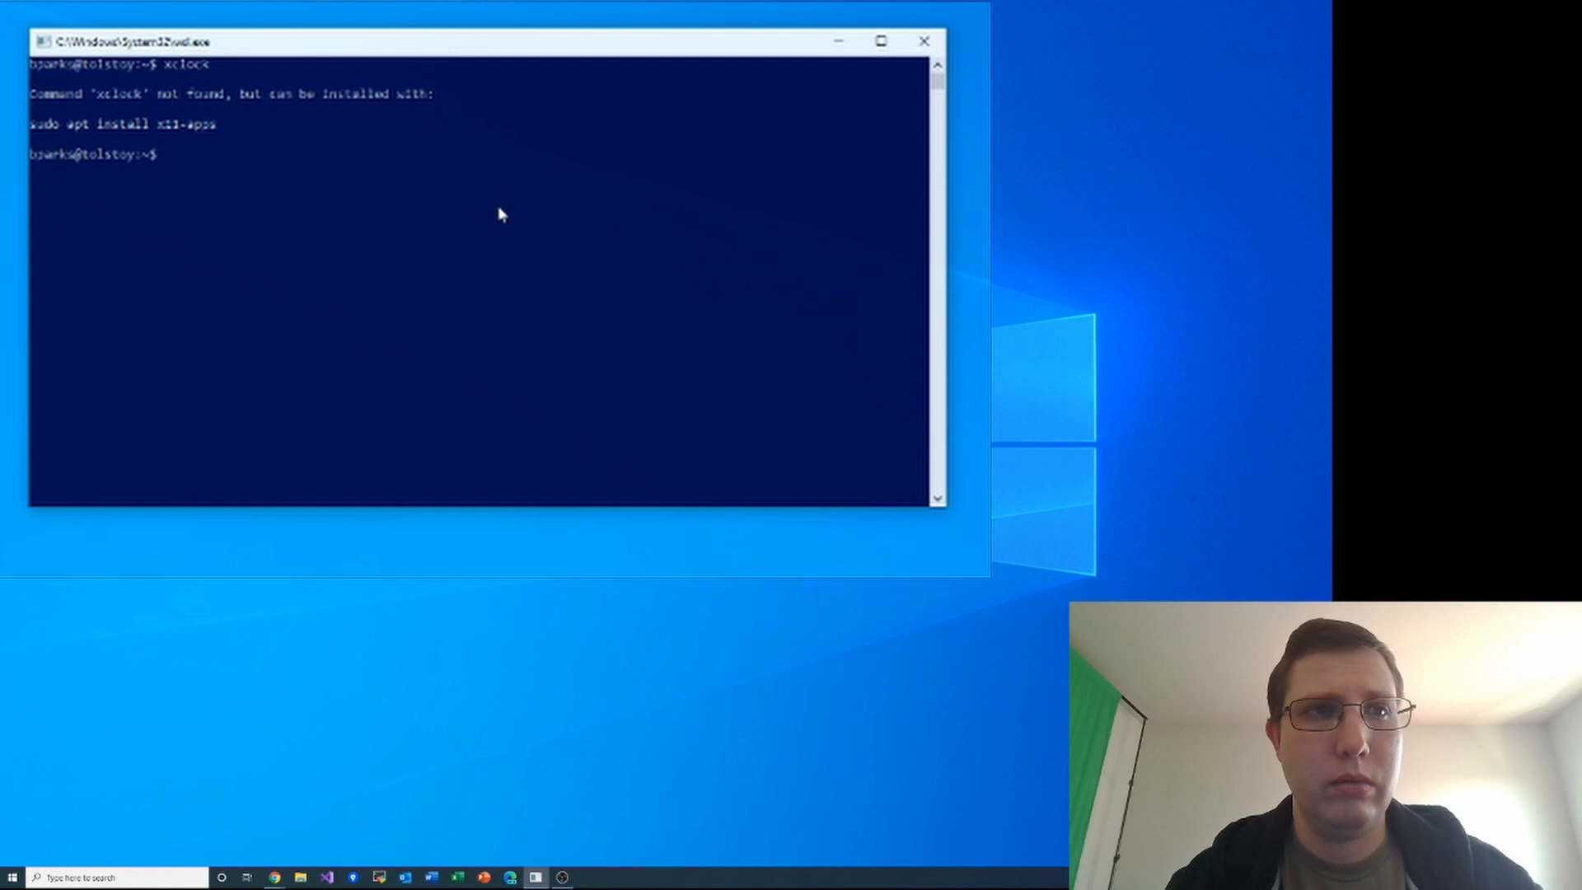
Step: Run sudo apt install x11-apps, authorize with the password and confirm with Y
text(sudo)
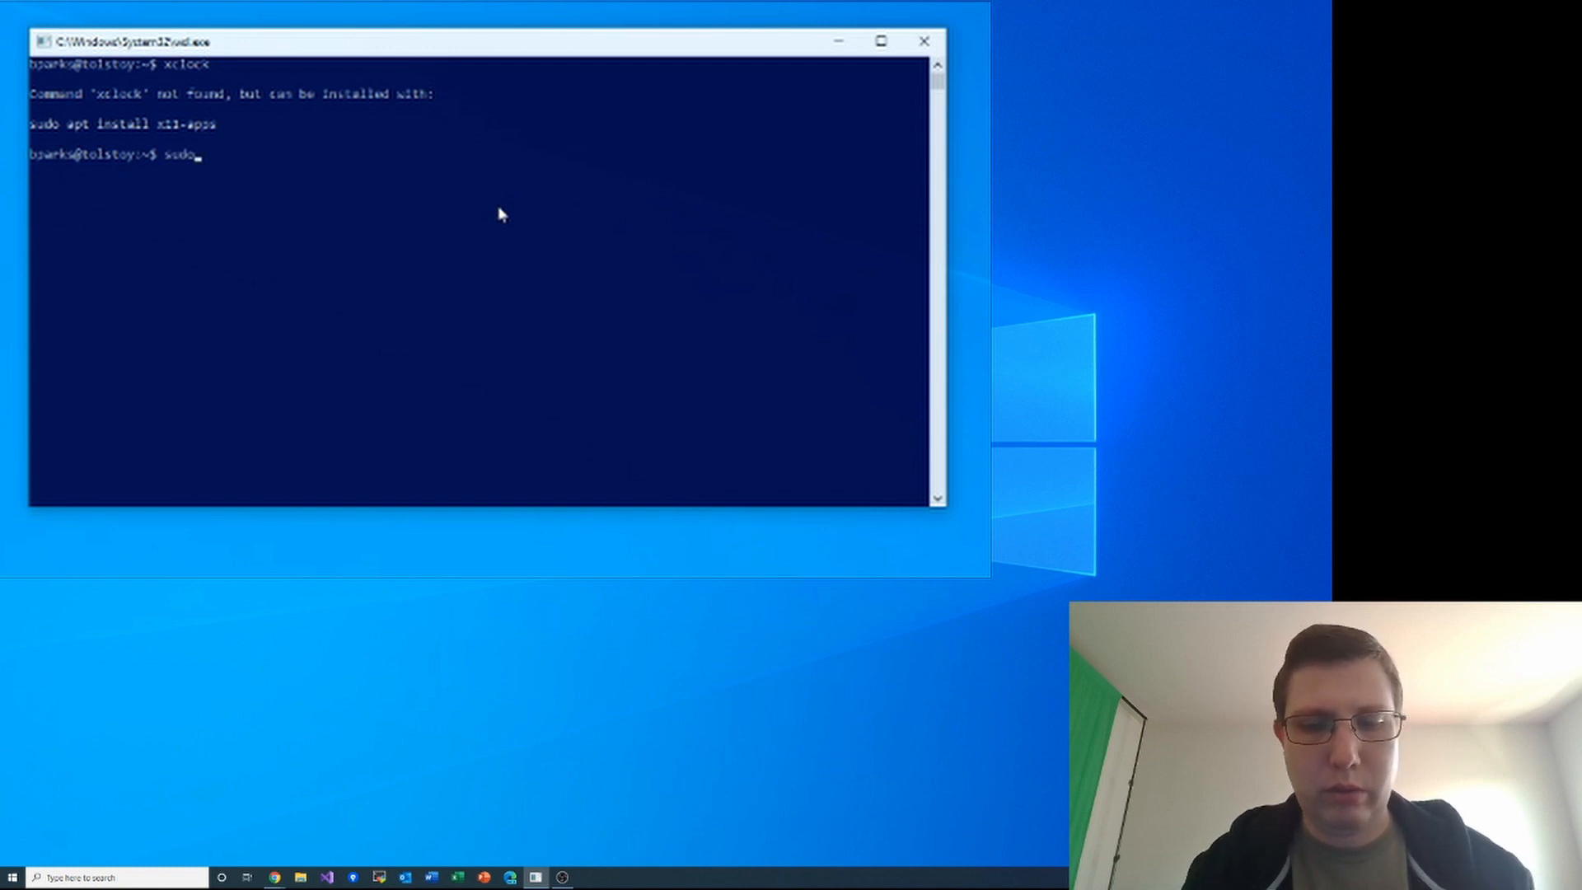
text(apt install)
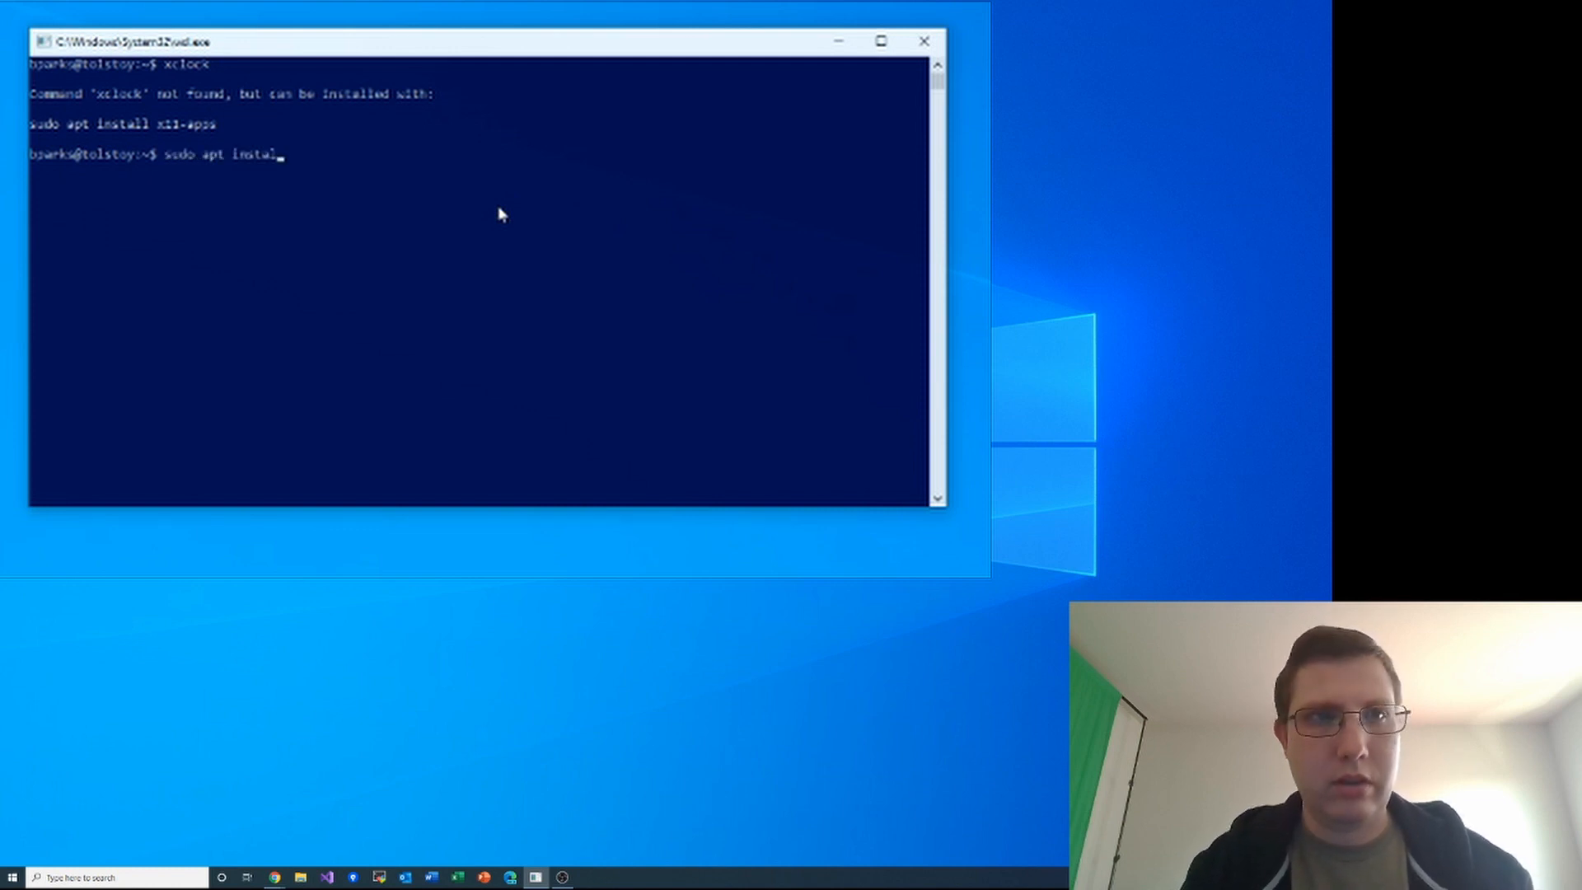
text(x11-)
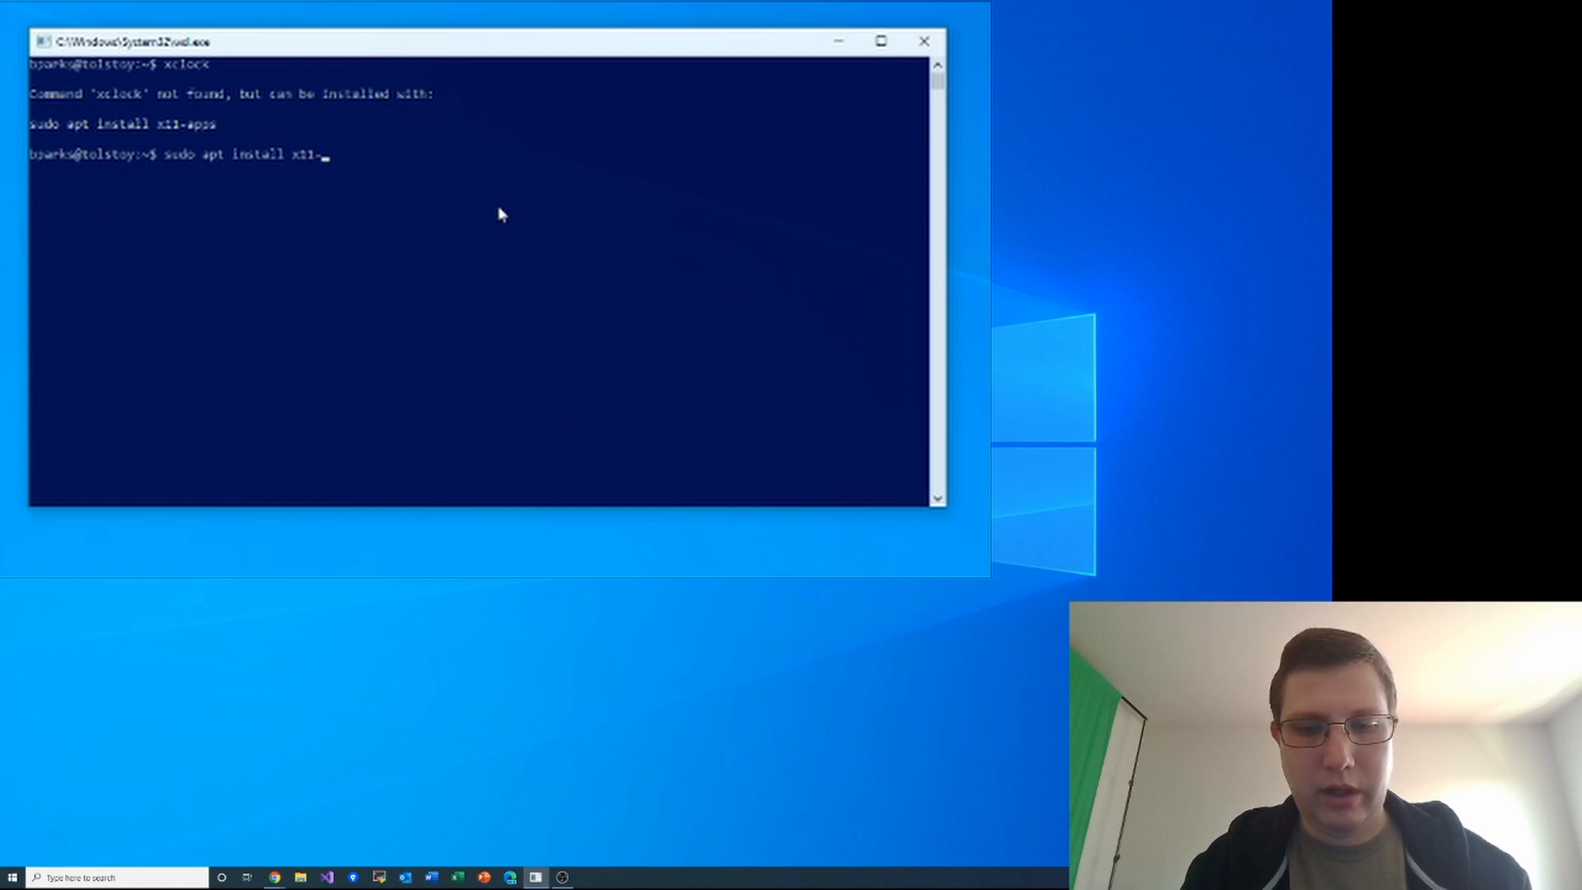
key(enter)
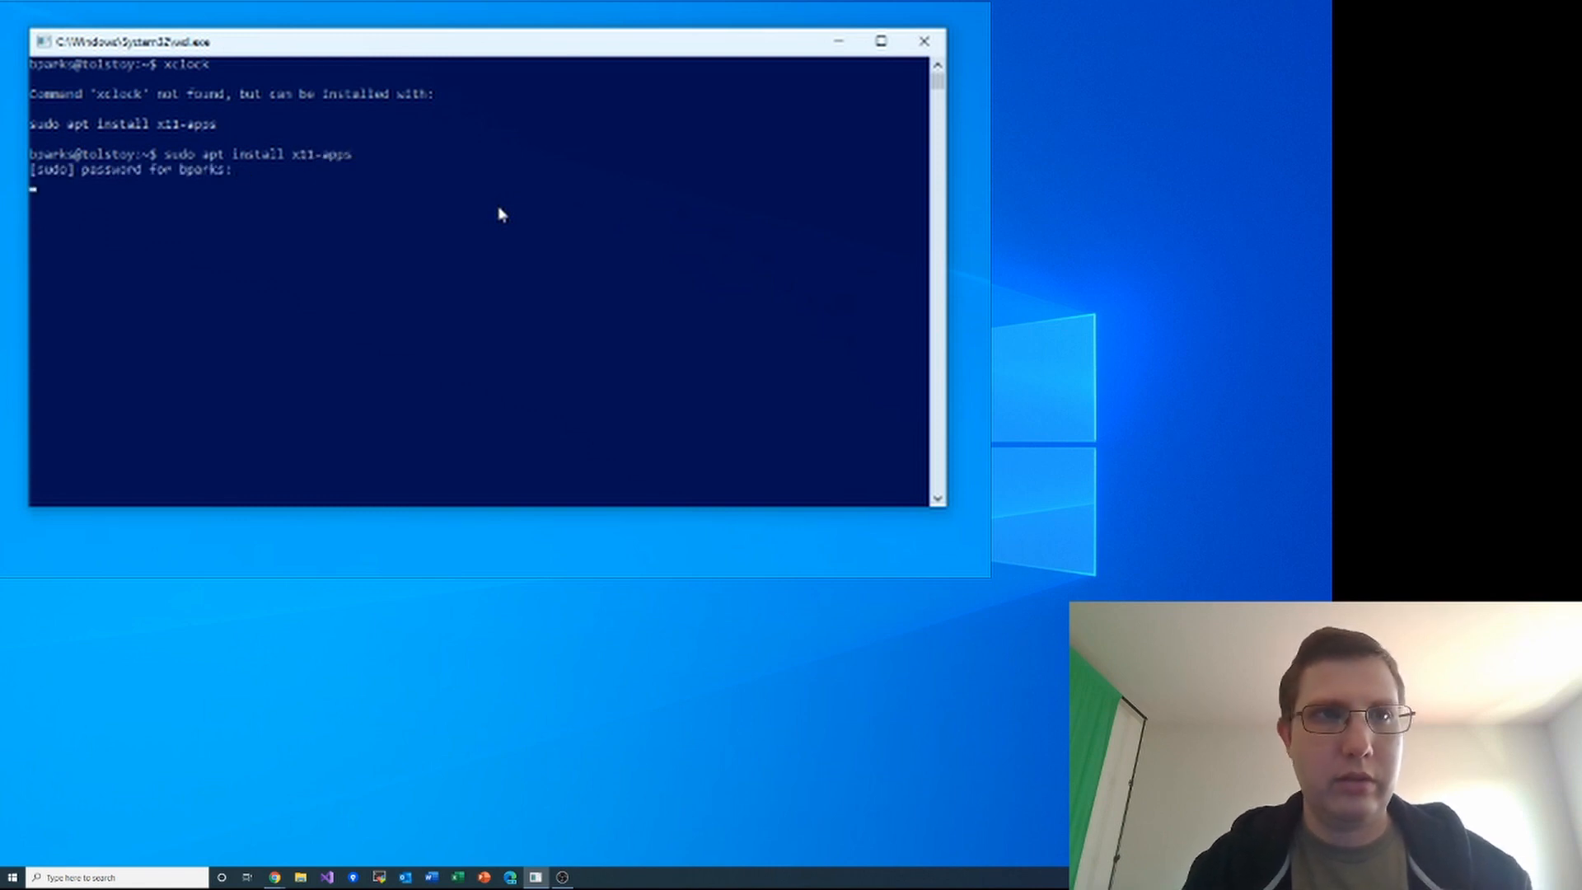
key(Enter)
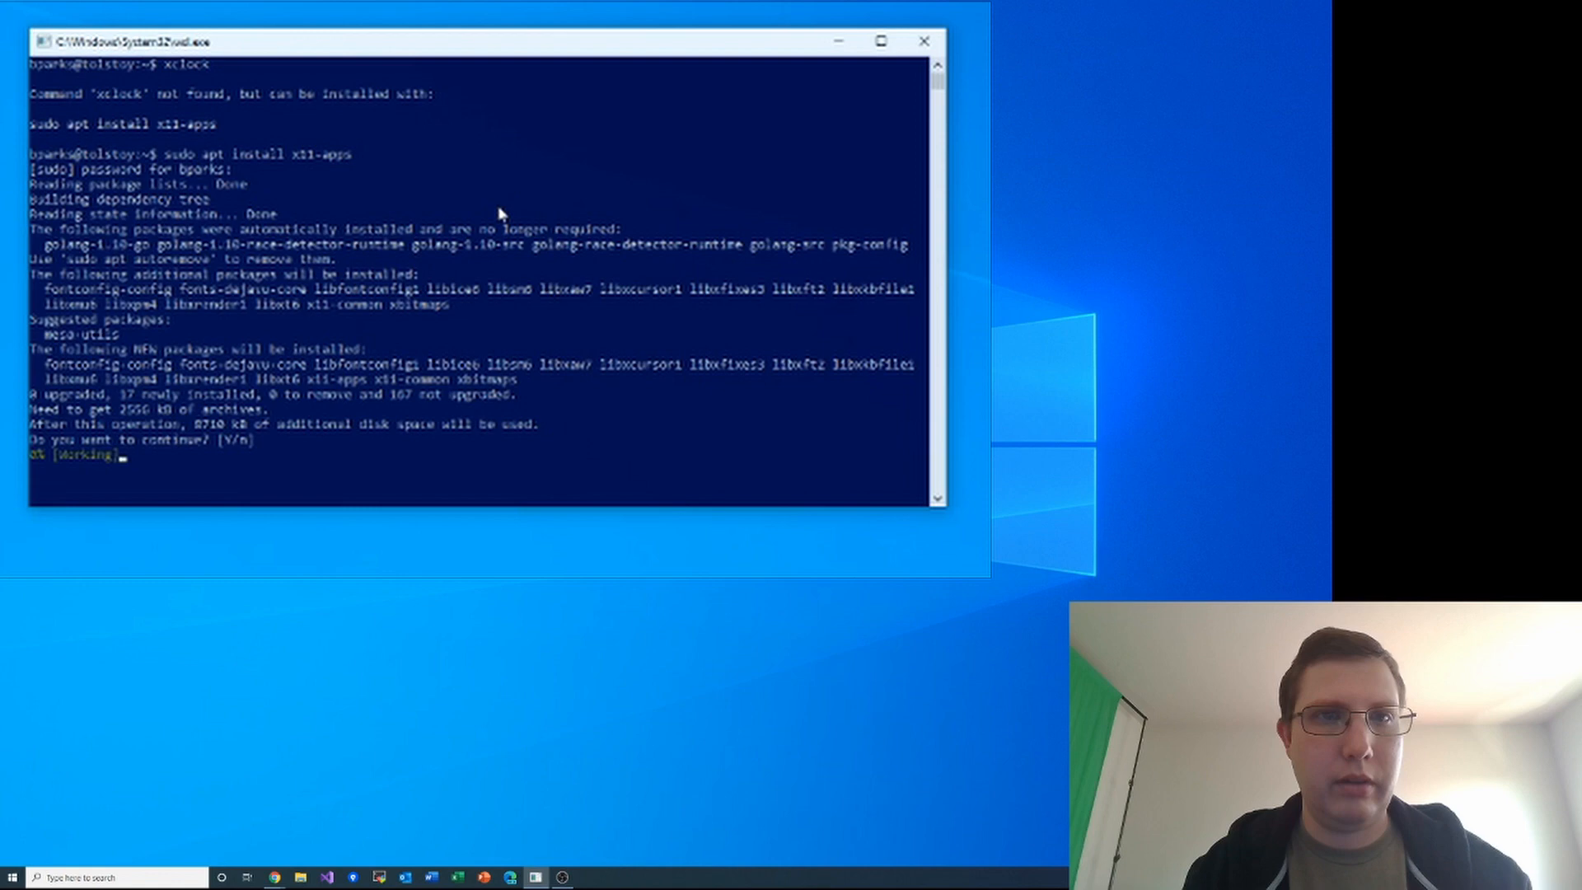
text(Y)
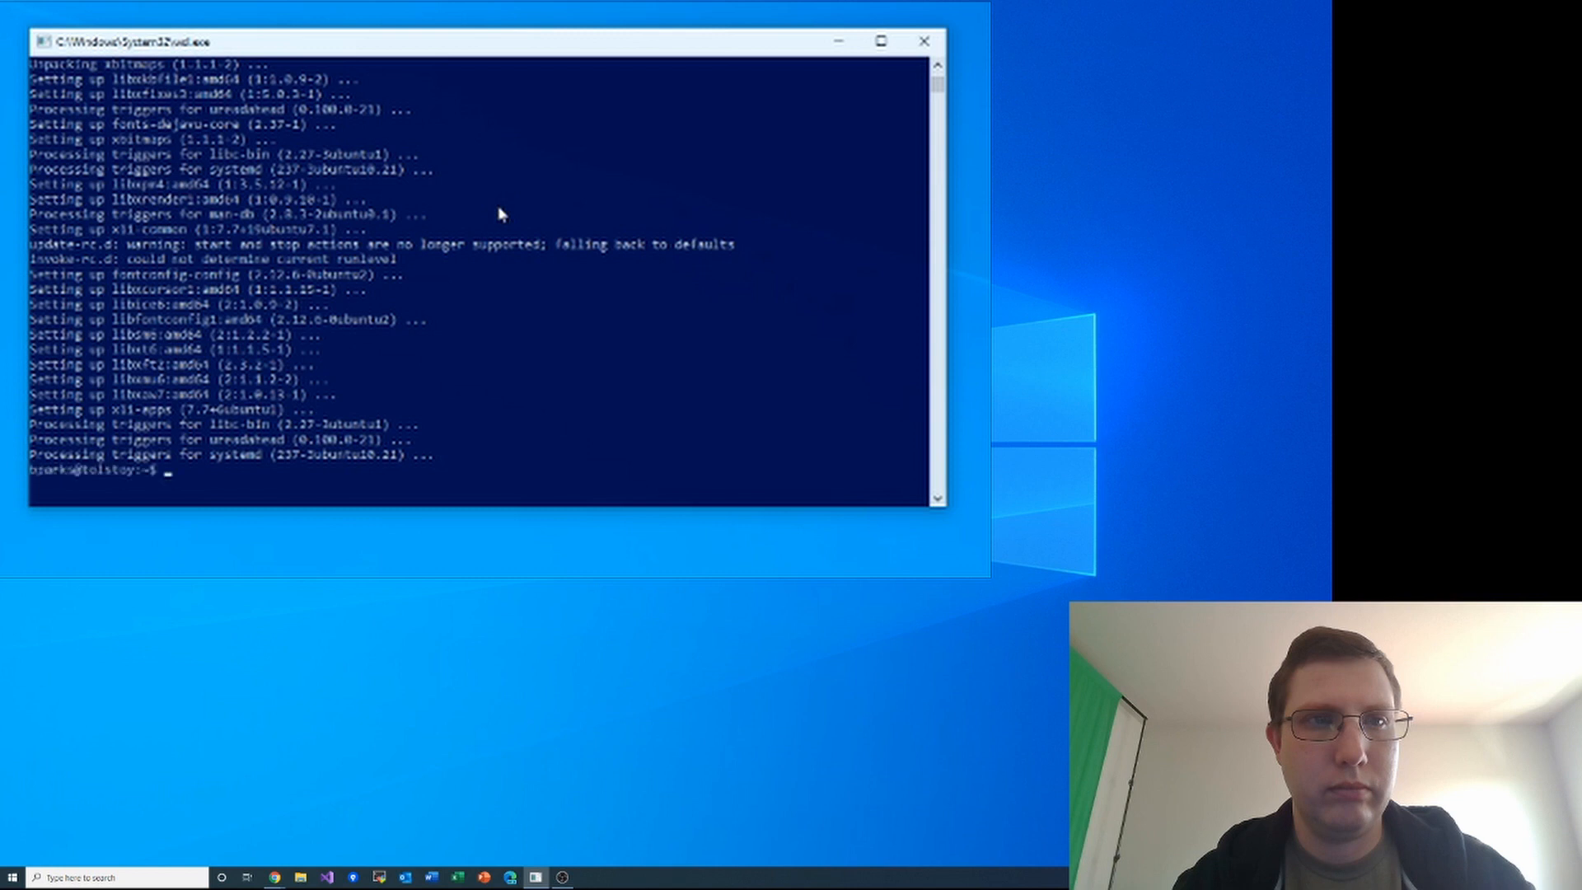
Step: Run xclock again and hit the 'Can't open display' error
text(x)
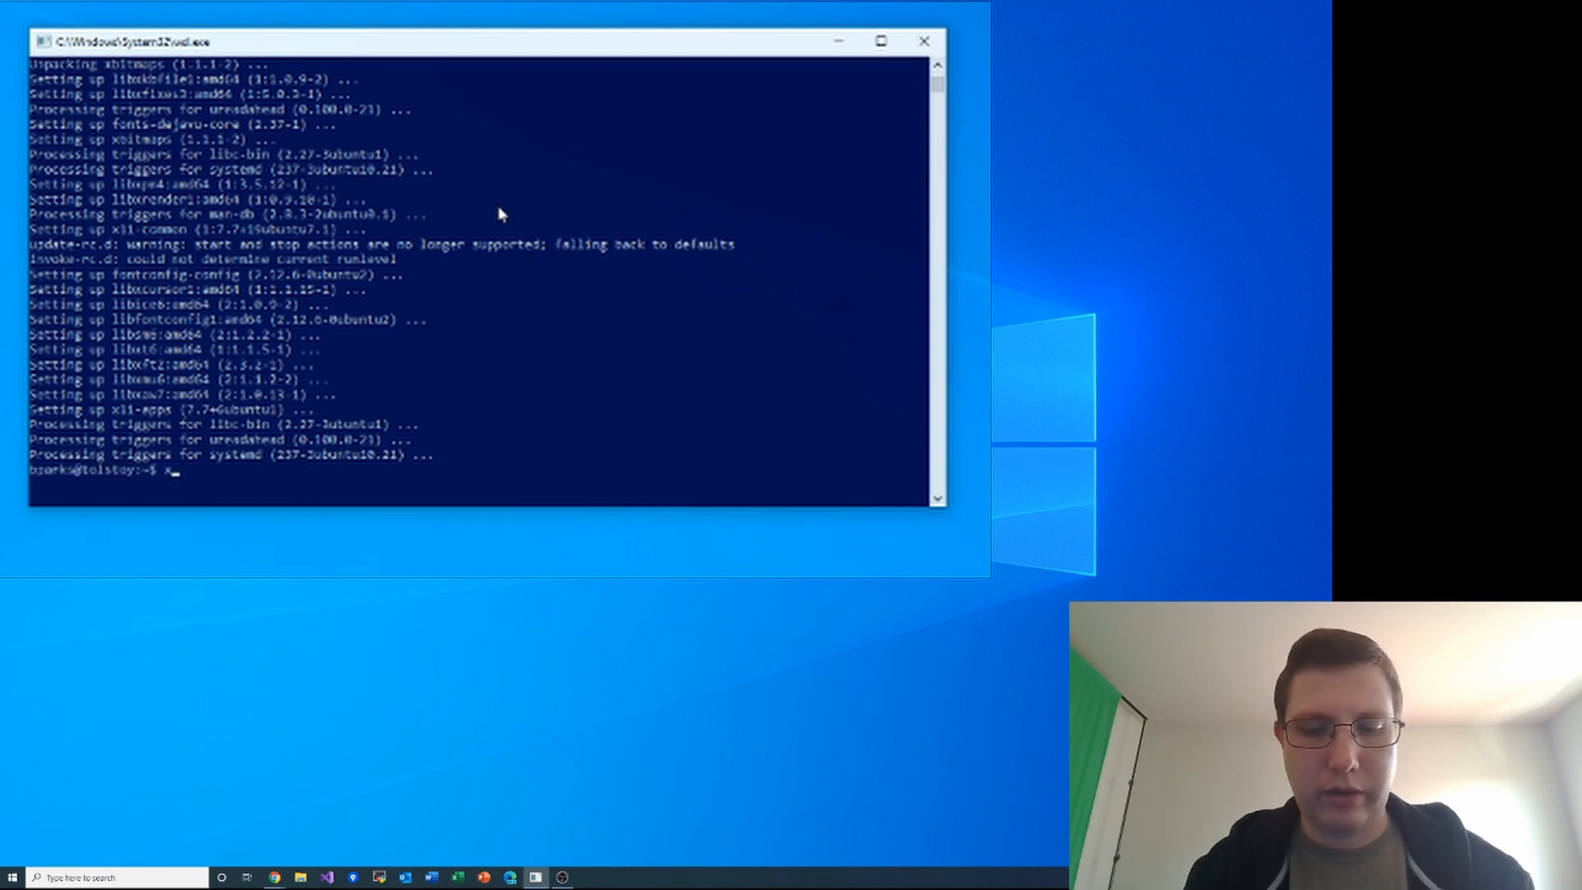
text(xclock)
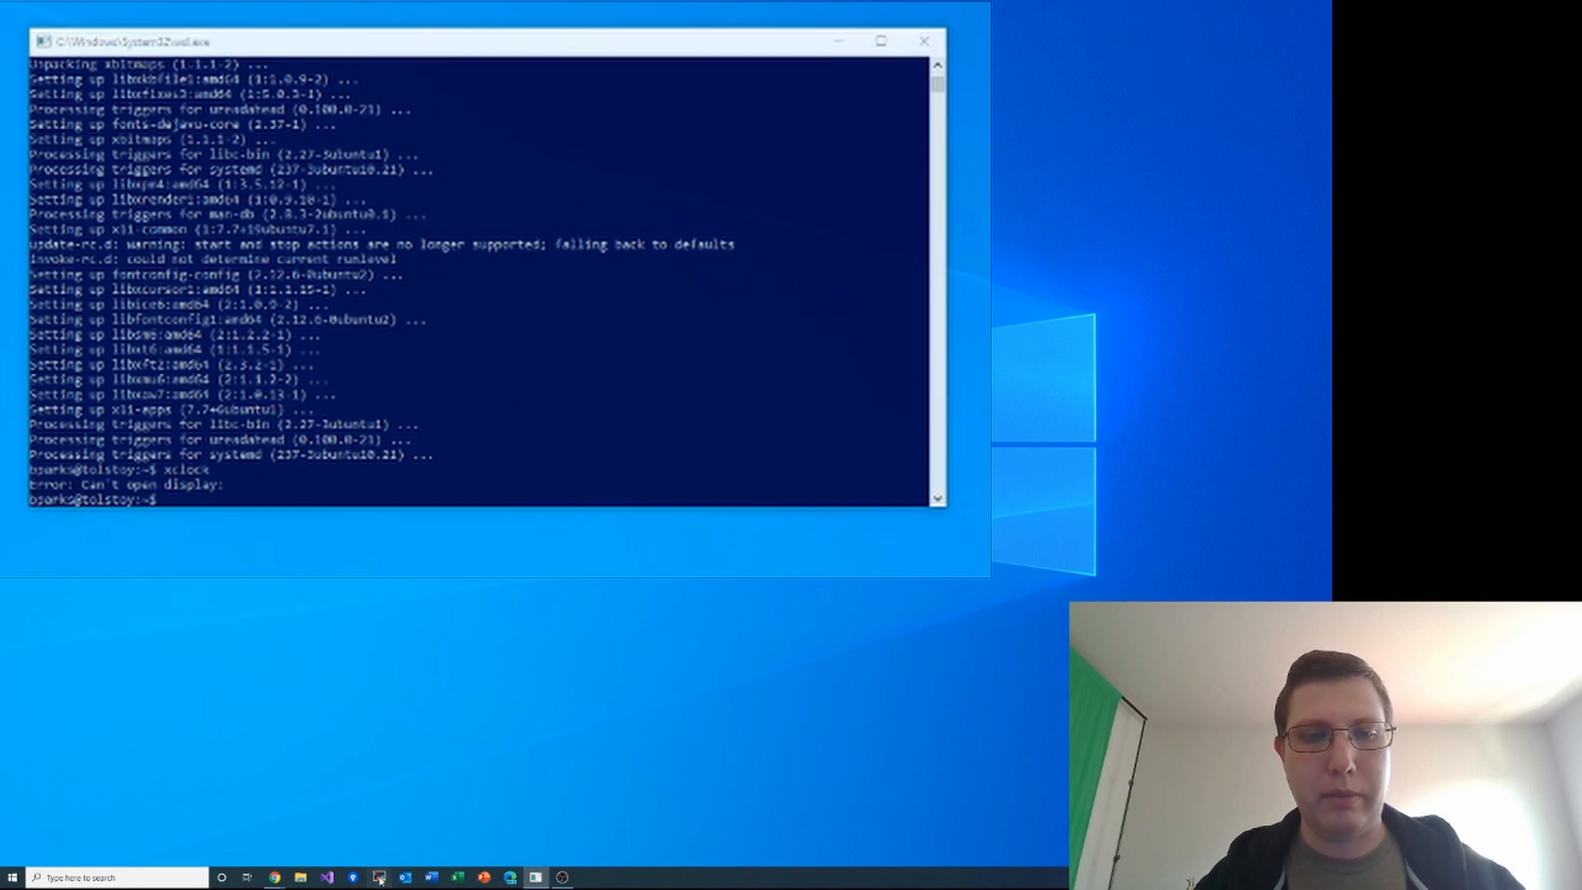
mouse_move(431, 748)
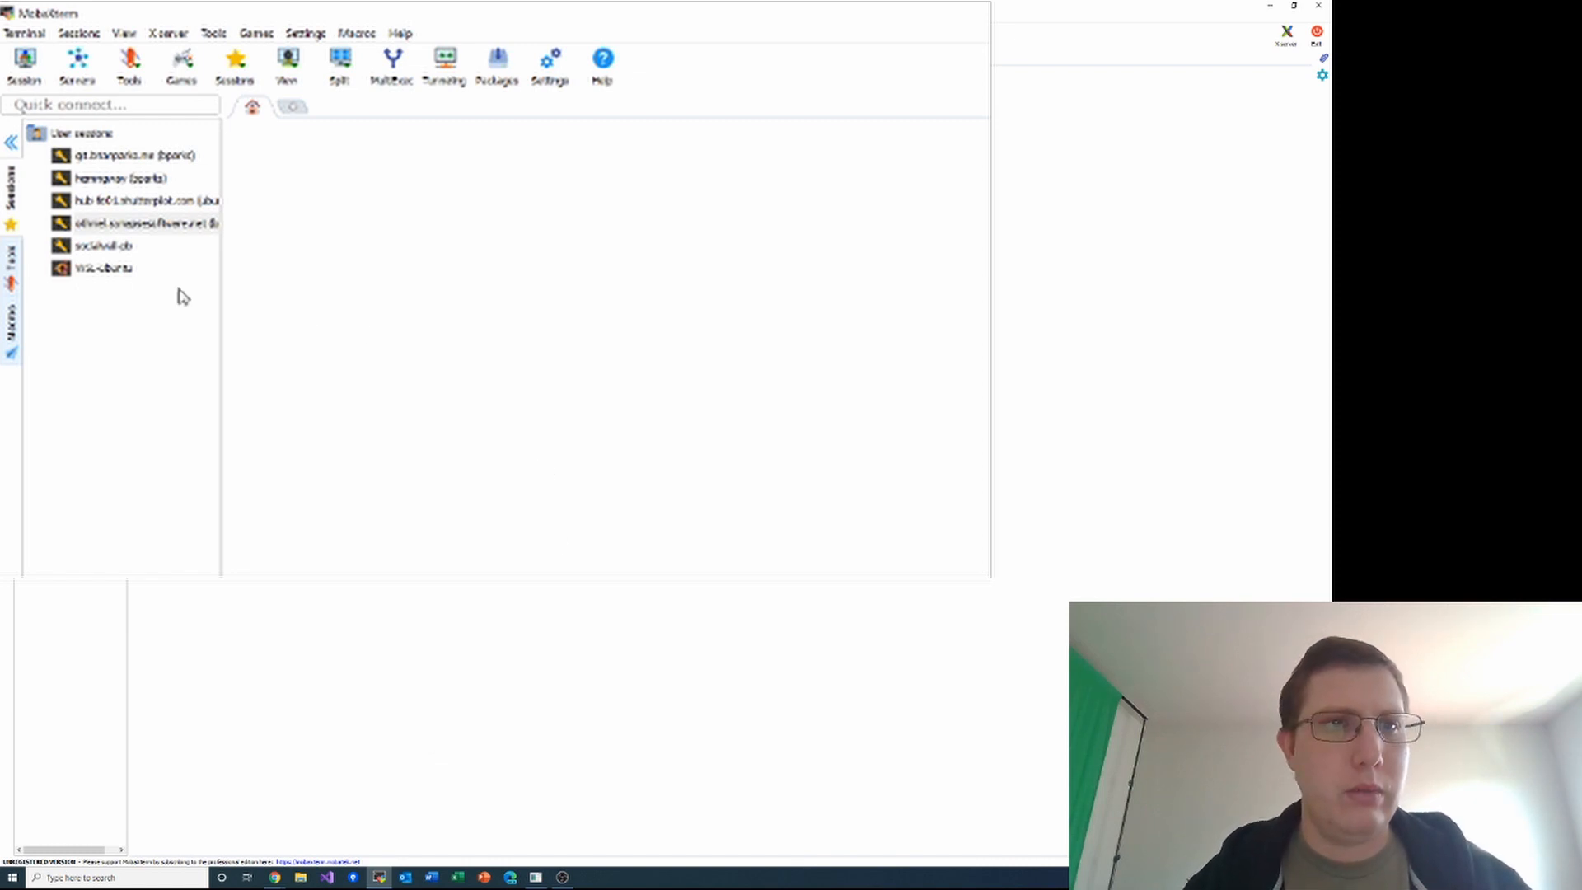
mouse_move(82, 278)
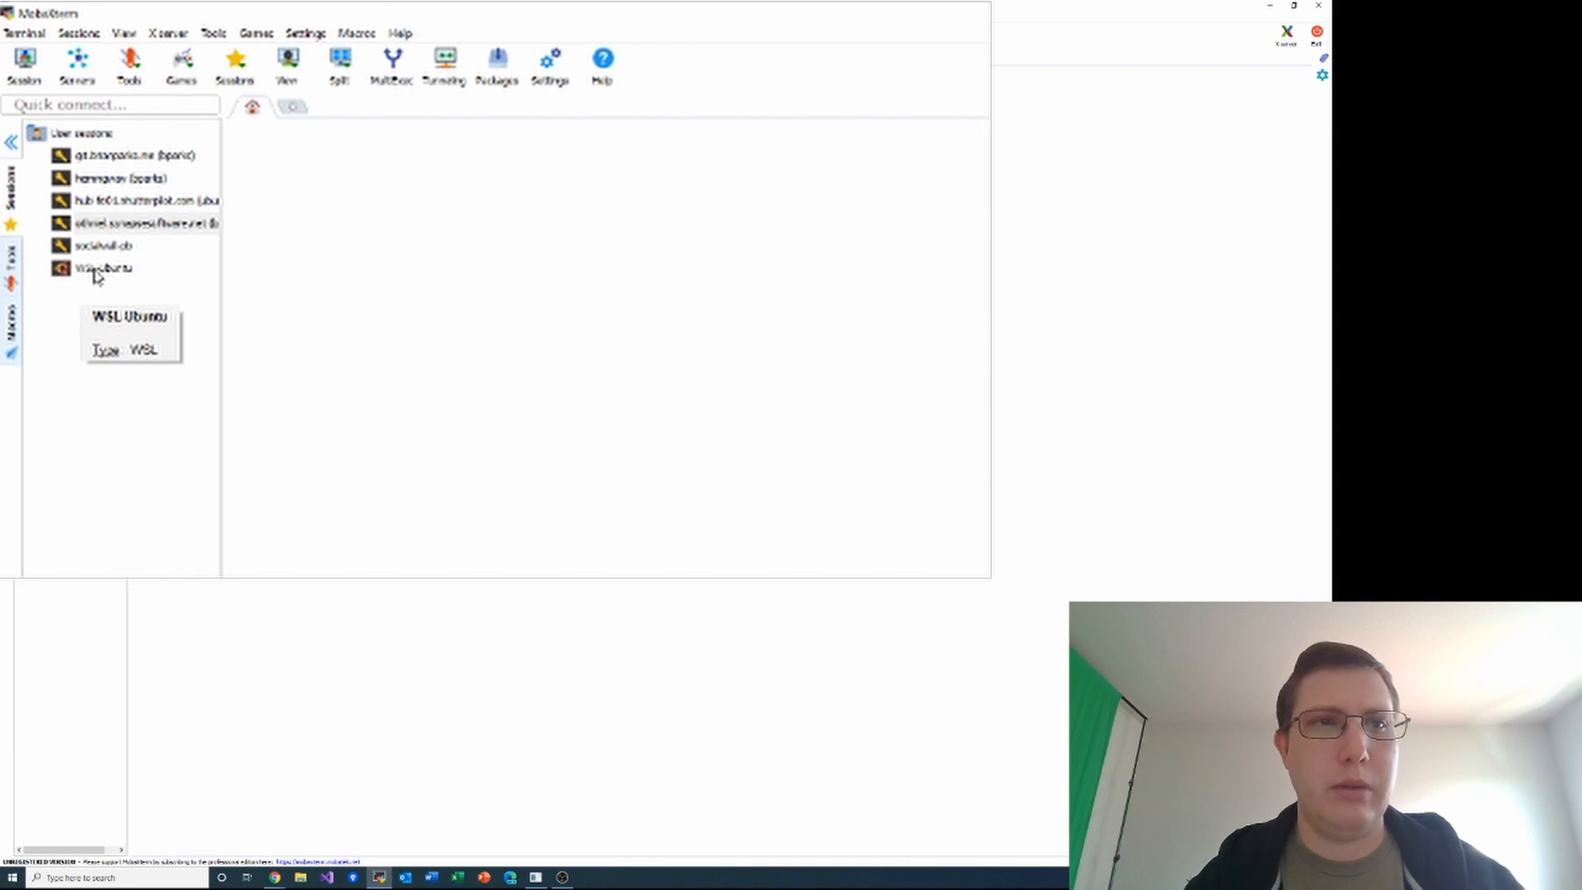
Step: Start the saved WSL-Ubuntu session from MobaXterm's Sessions sidebar
click(99, 269)
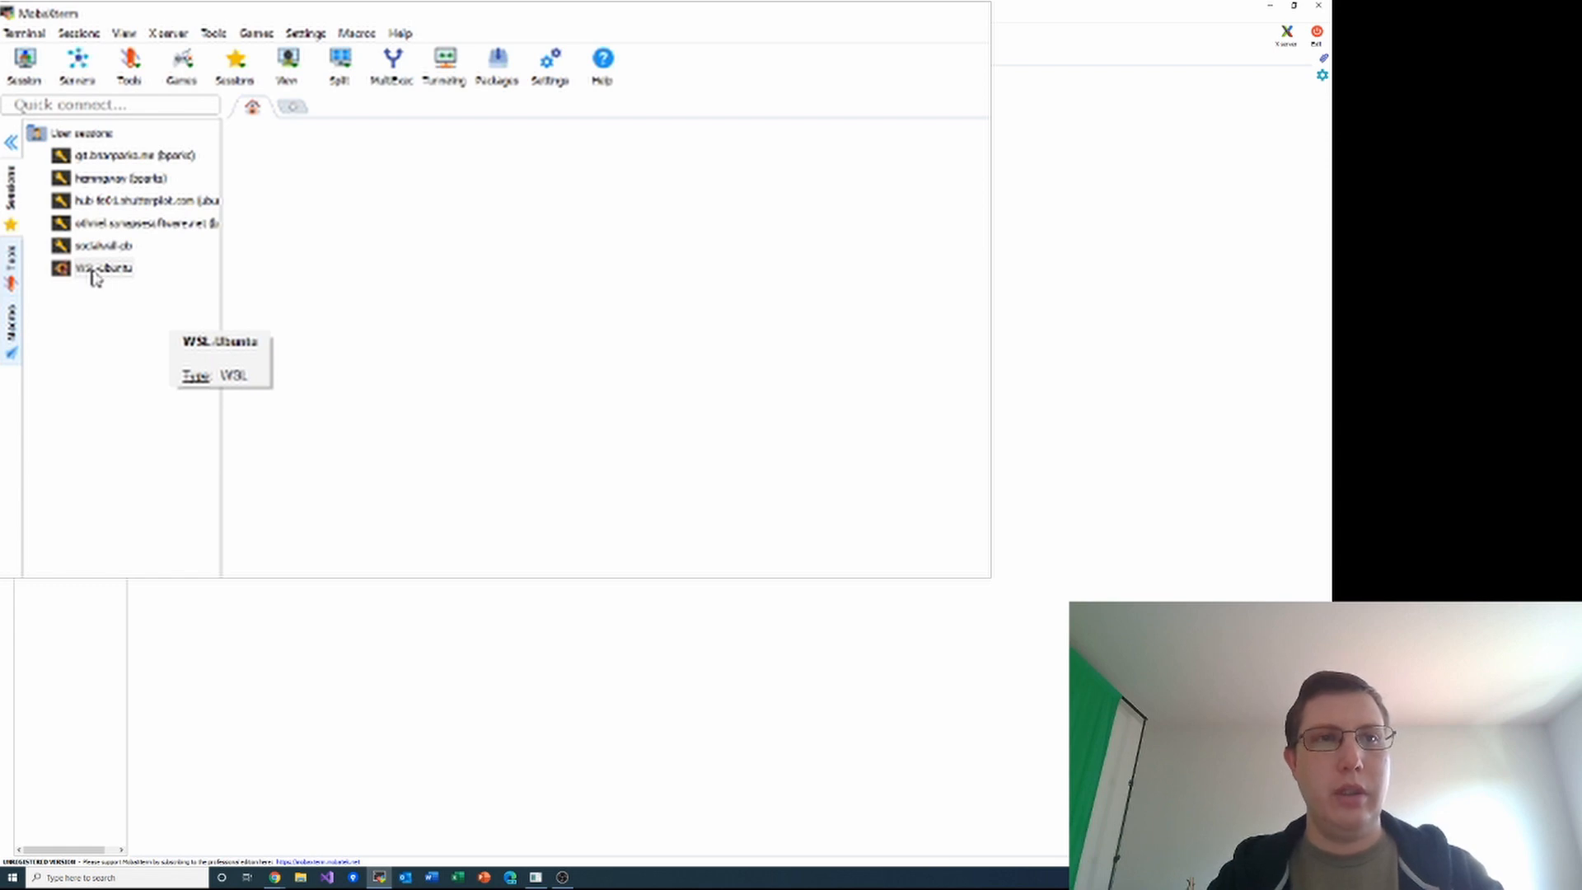
double_click(91, 270)
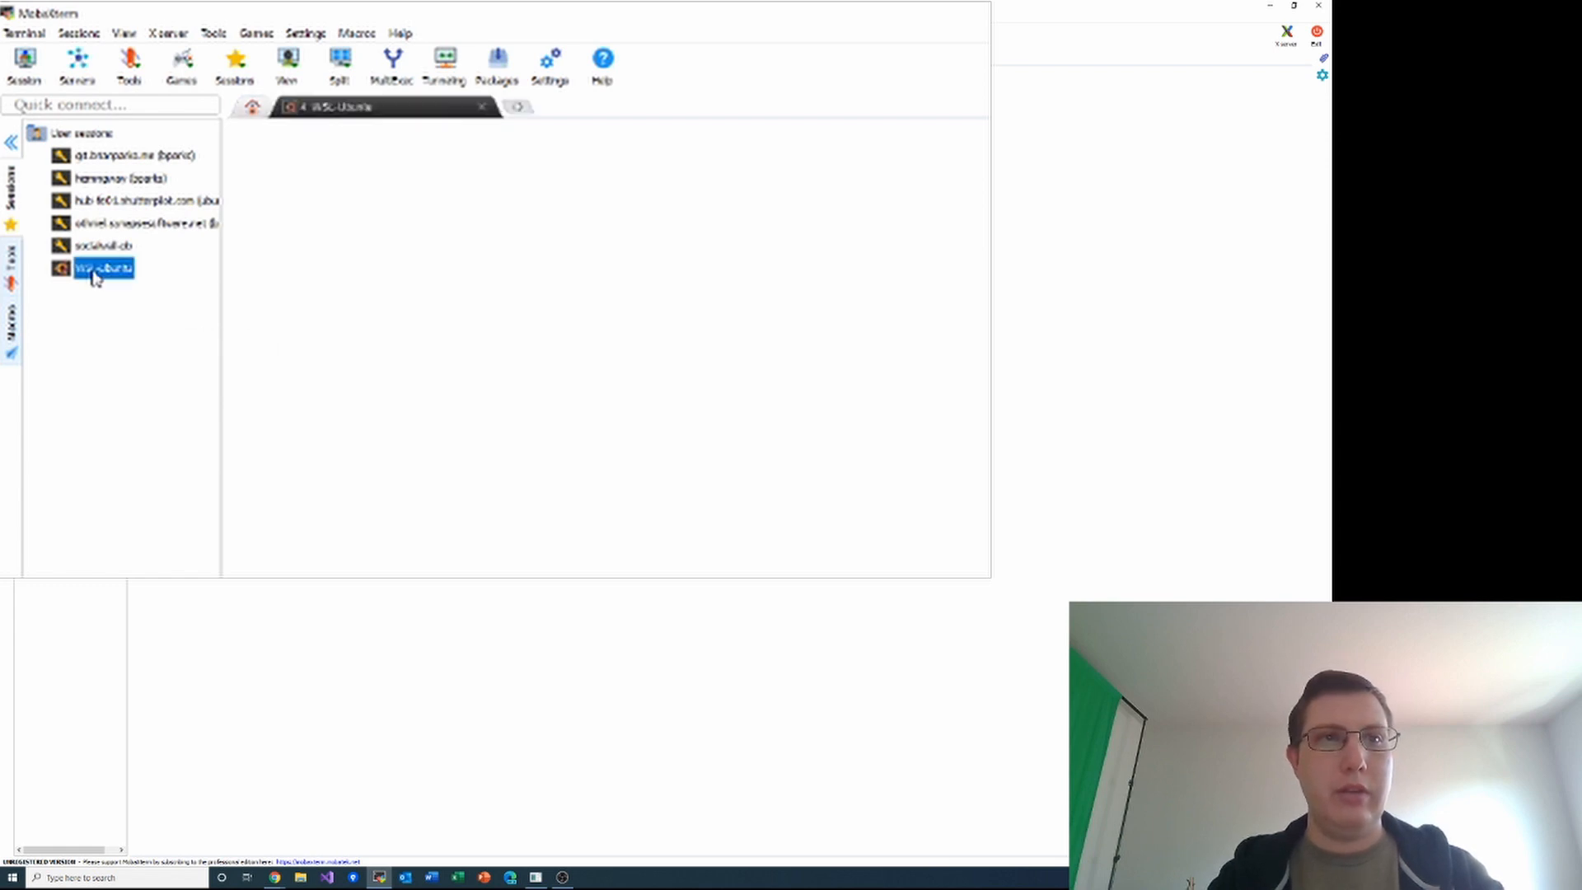
Step: Load the WSL-Ubuntu shell with DISPLAY set and enter xclock at the prompt
double_click(102, 267)
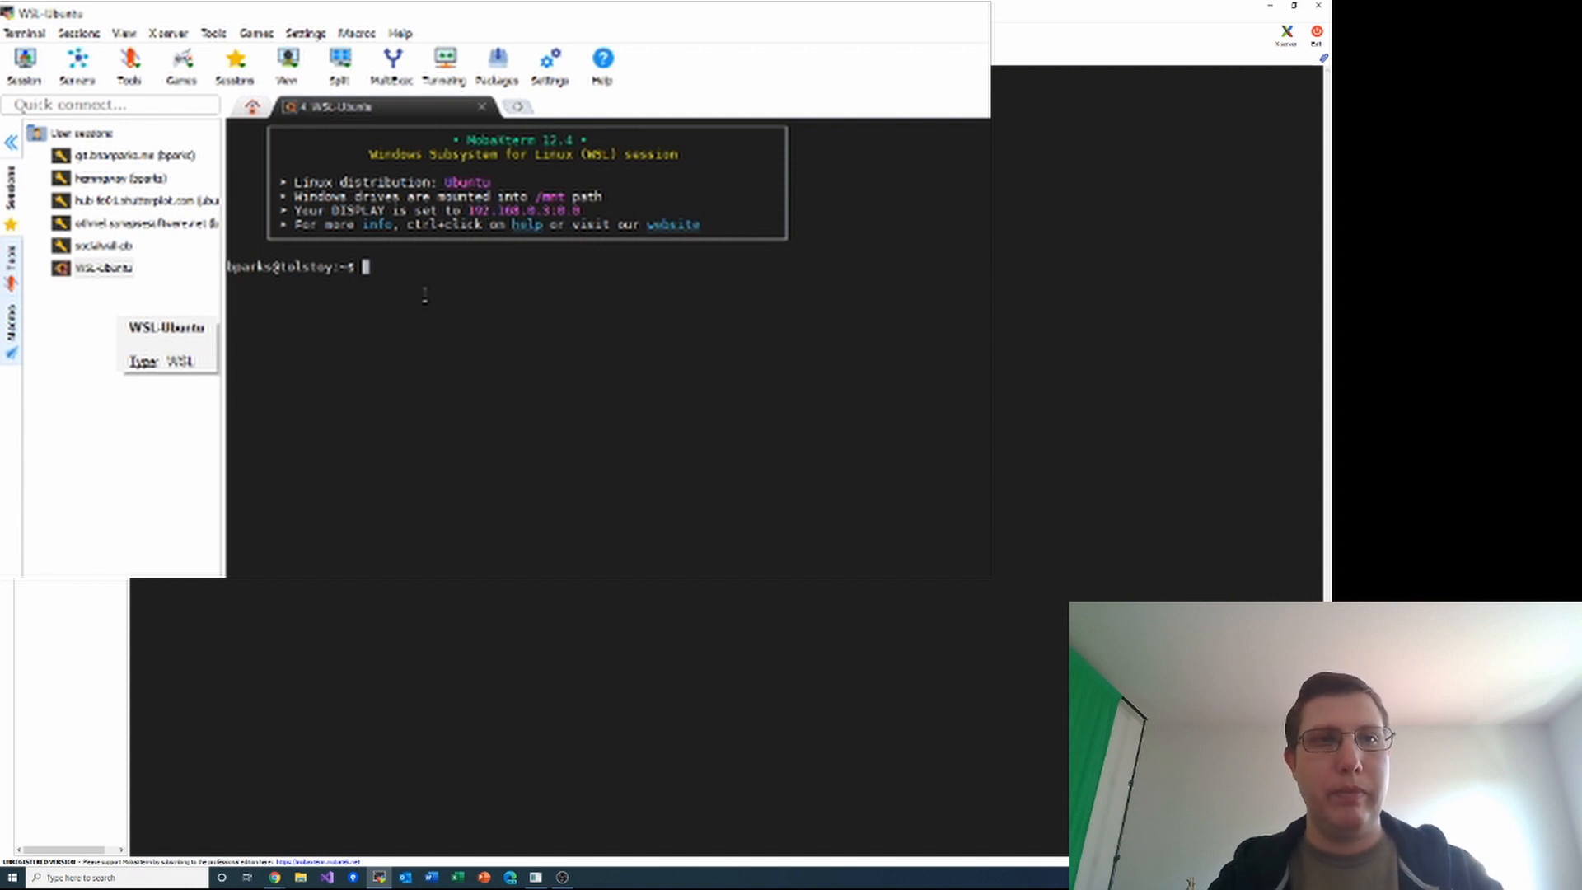
text(xclock)
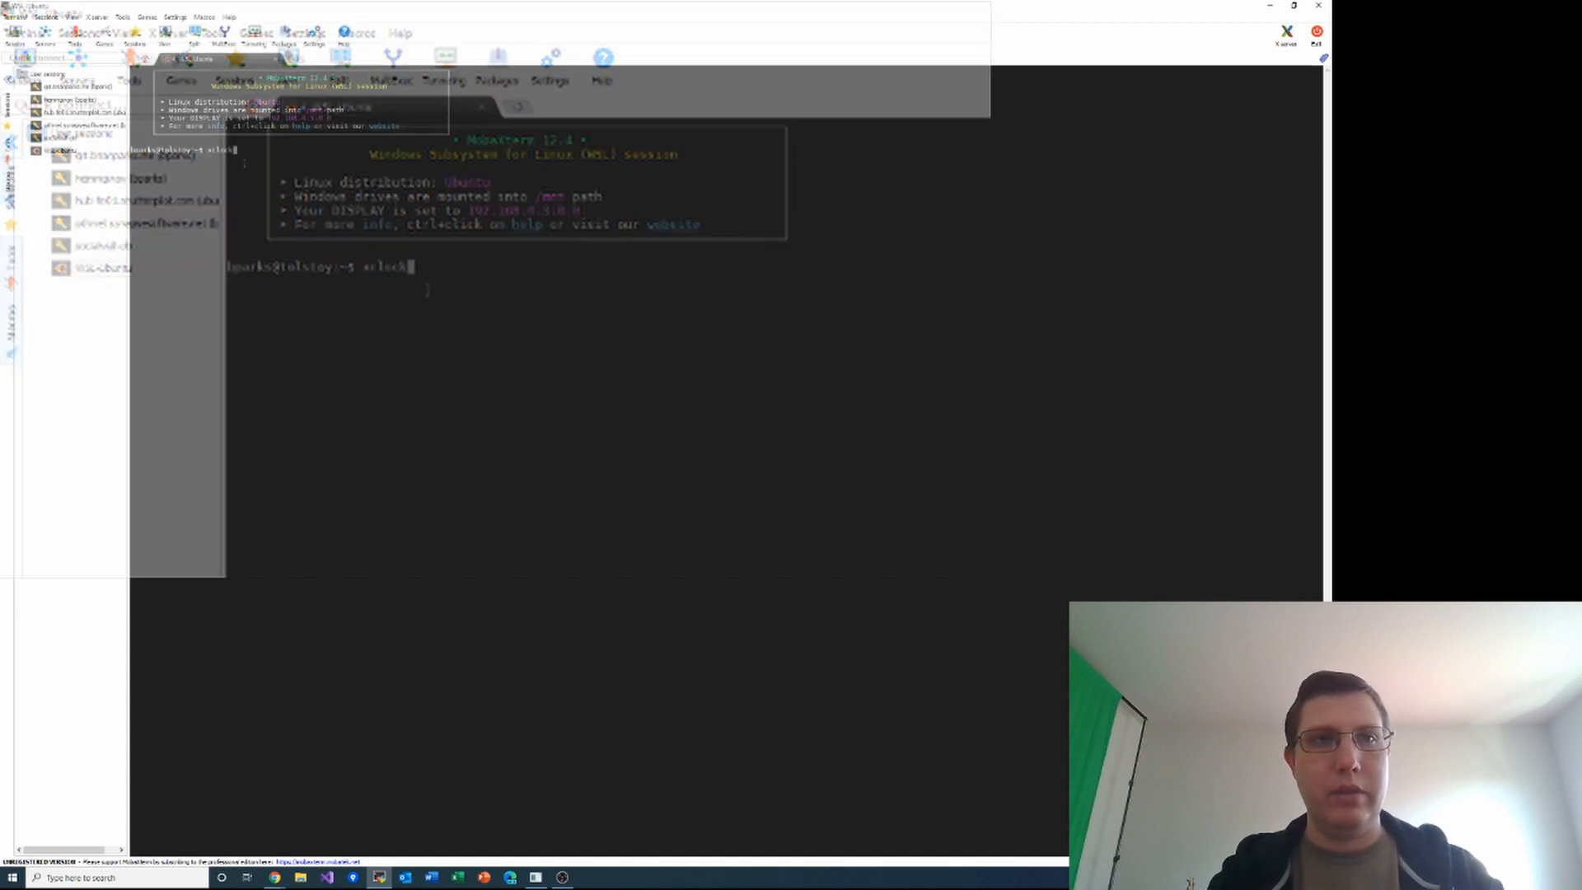
Step: Run xclock so the analog clock window appears, then nudge it into place
key(Return)
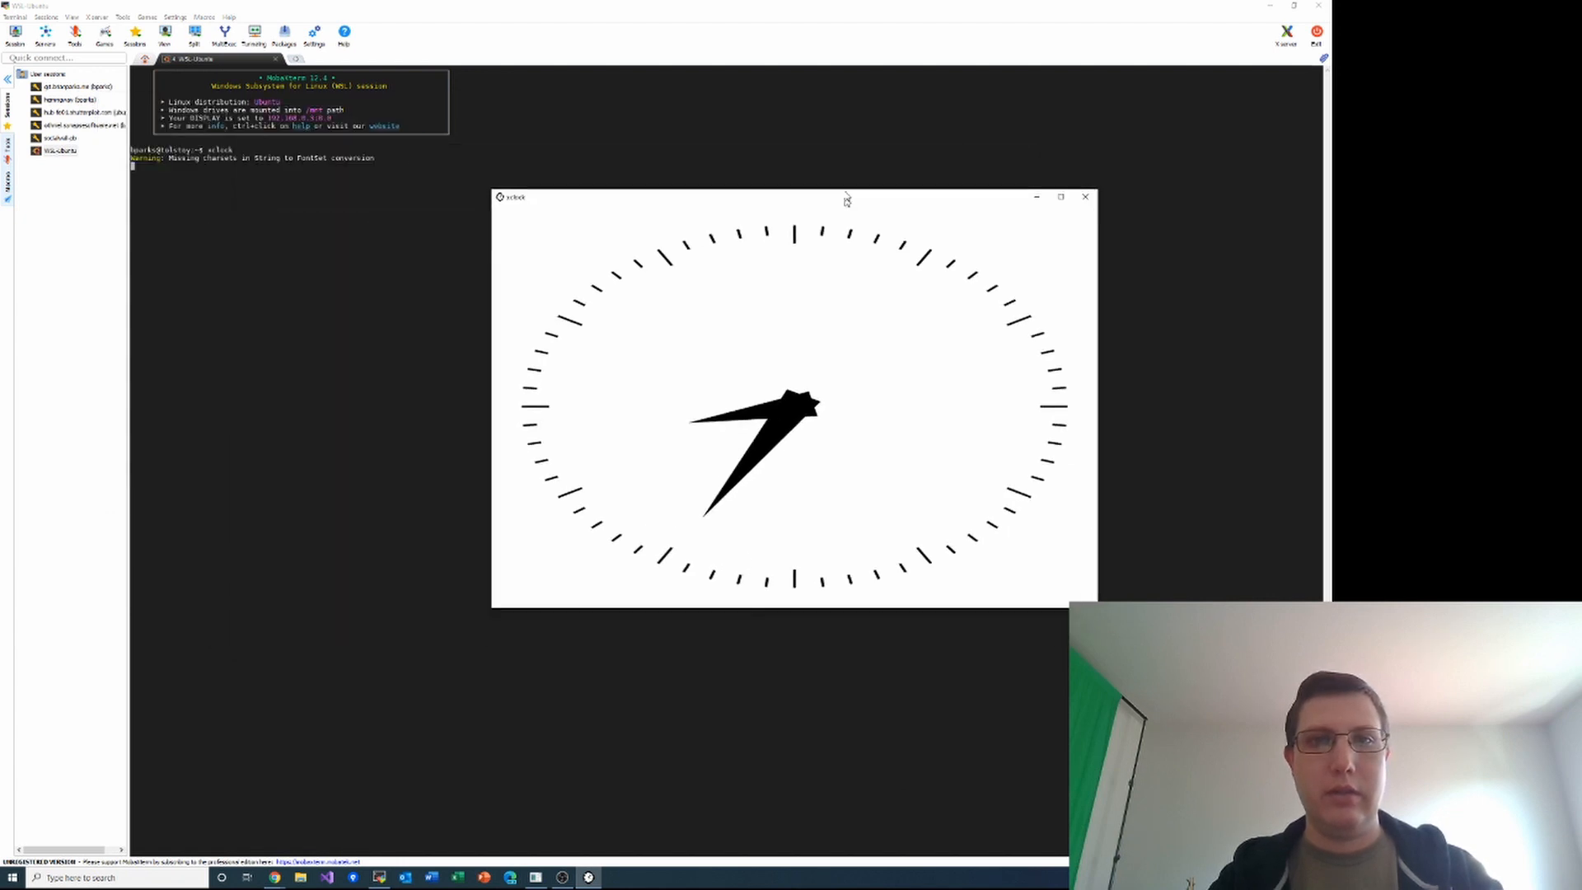
drag(846, 198, 850, 212)
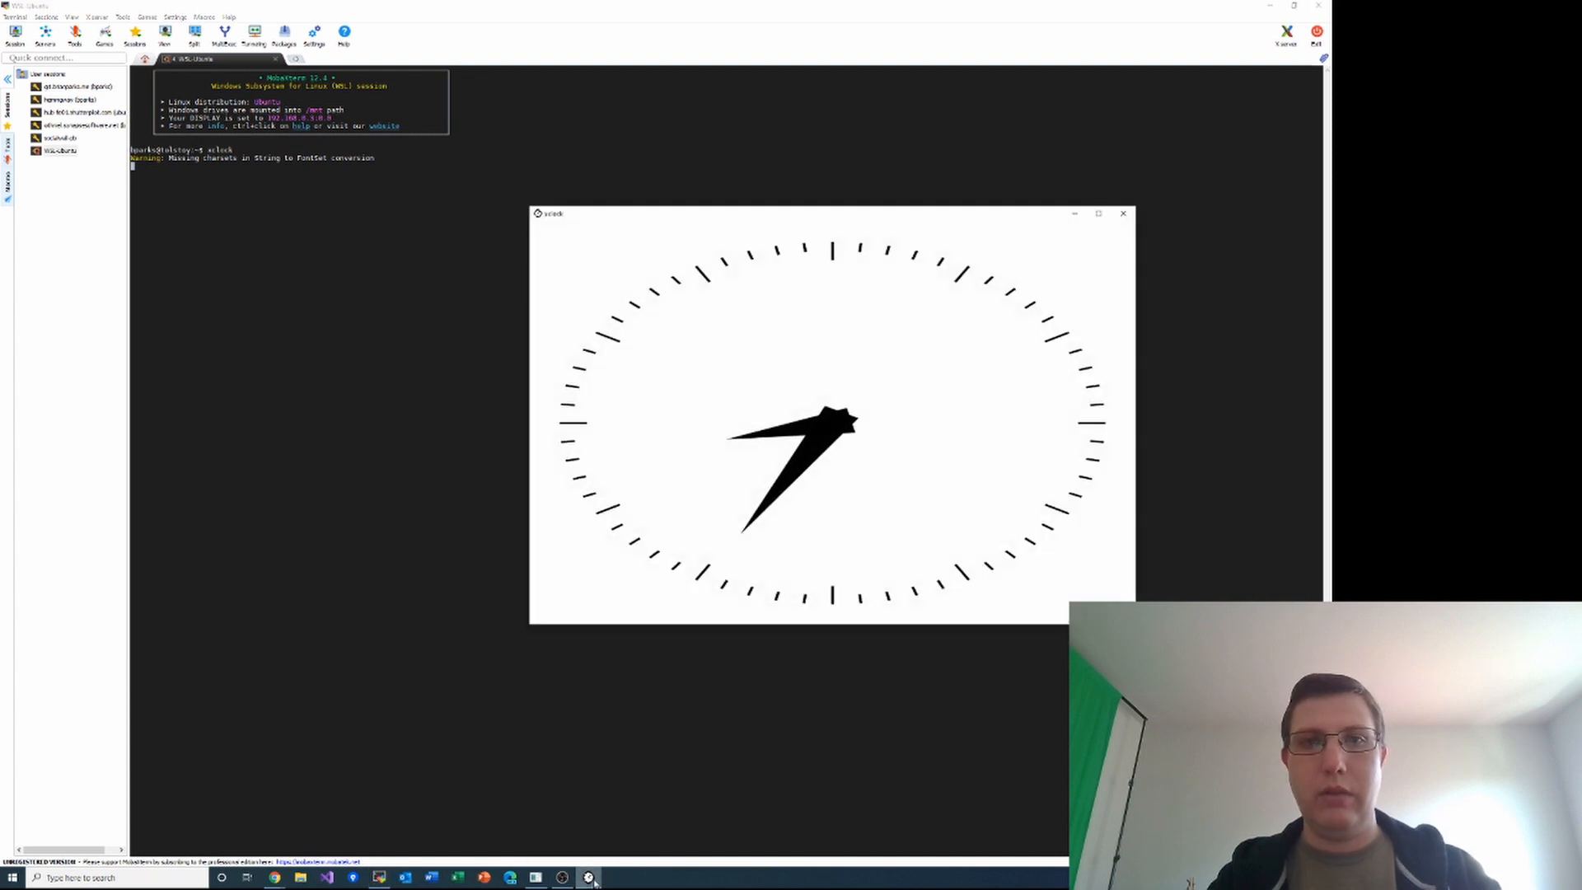
mouse_move(996, 270)
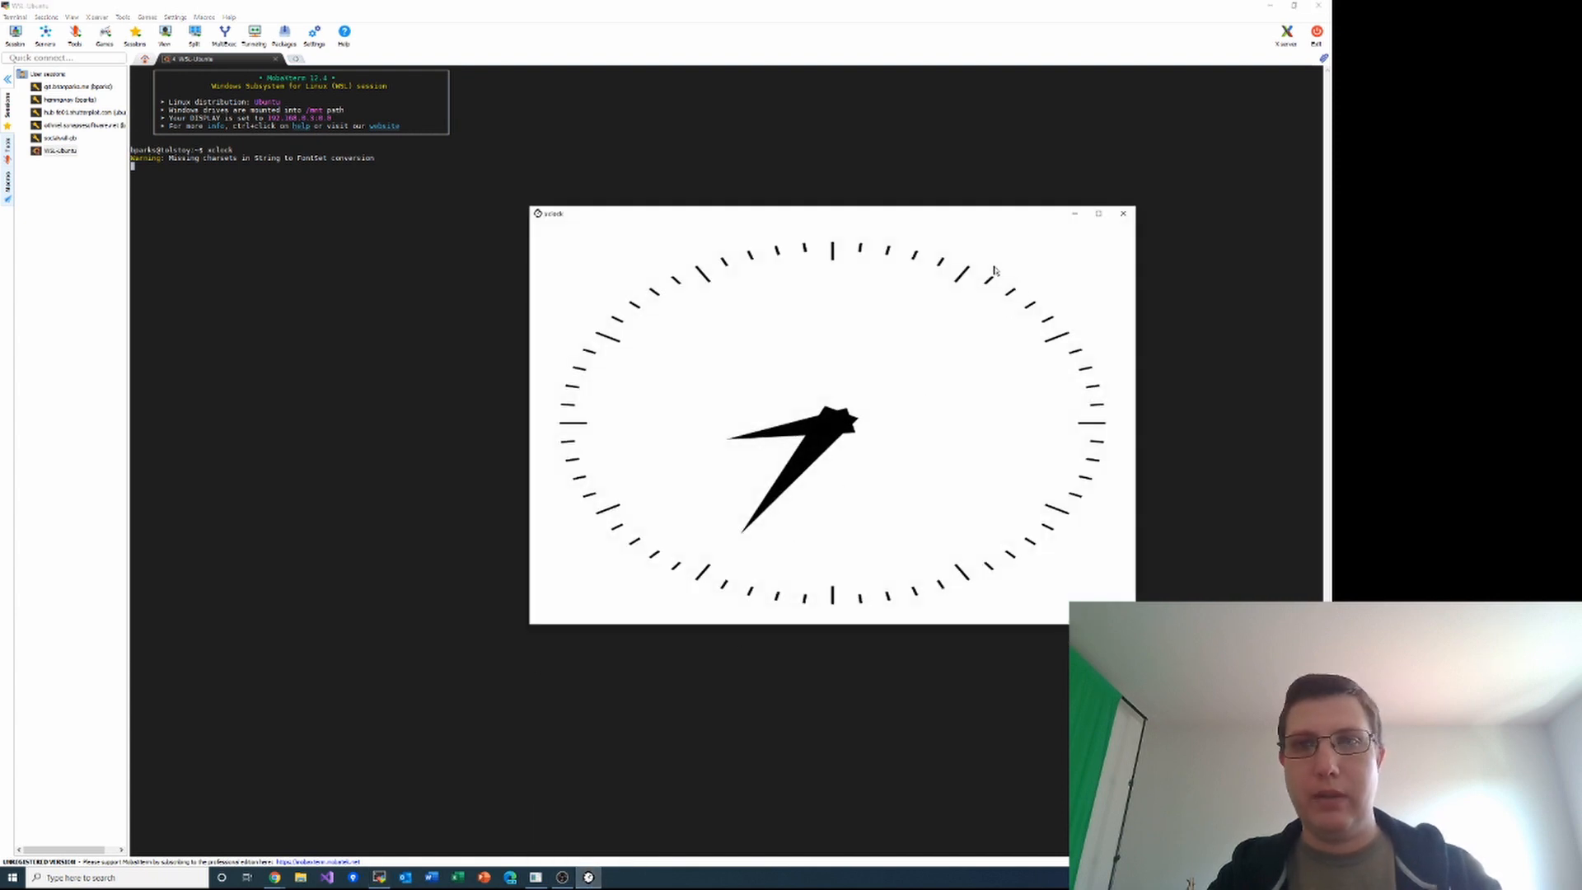
mouse_move(816, 315)
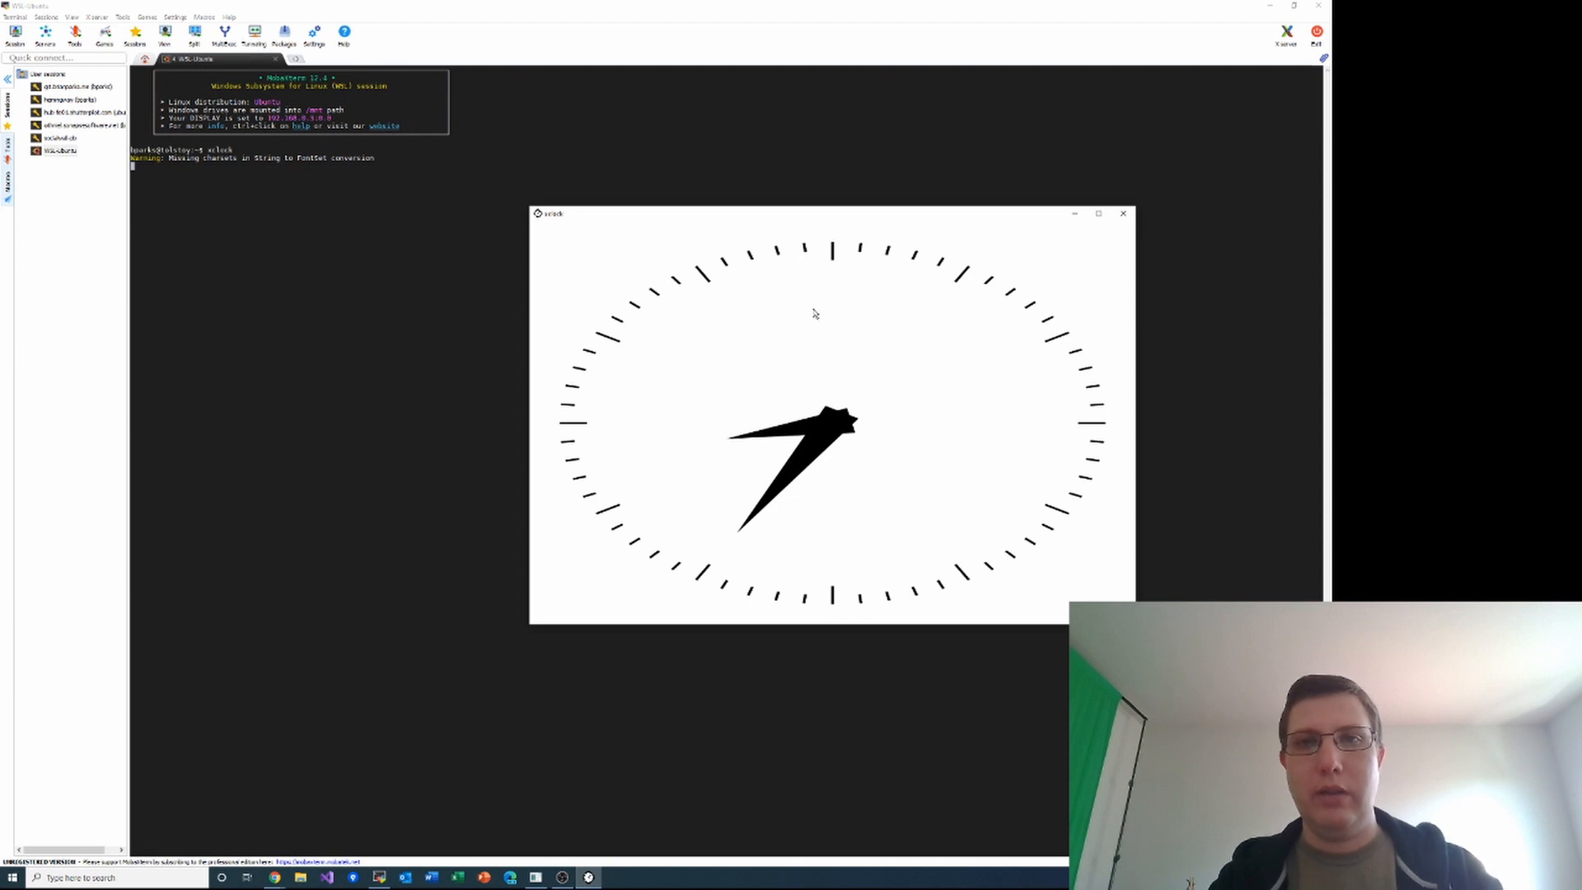
mouse_move(832, 320)
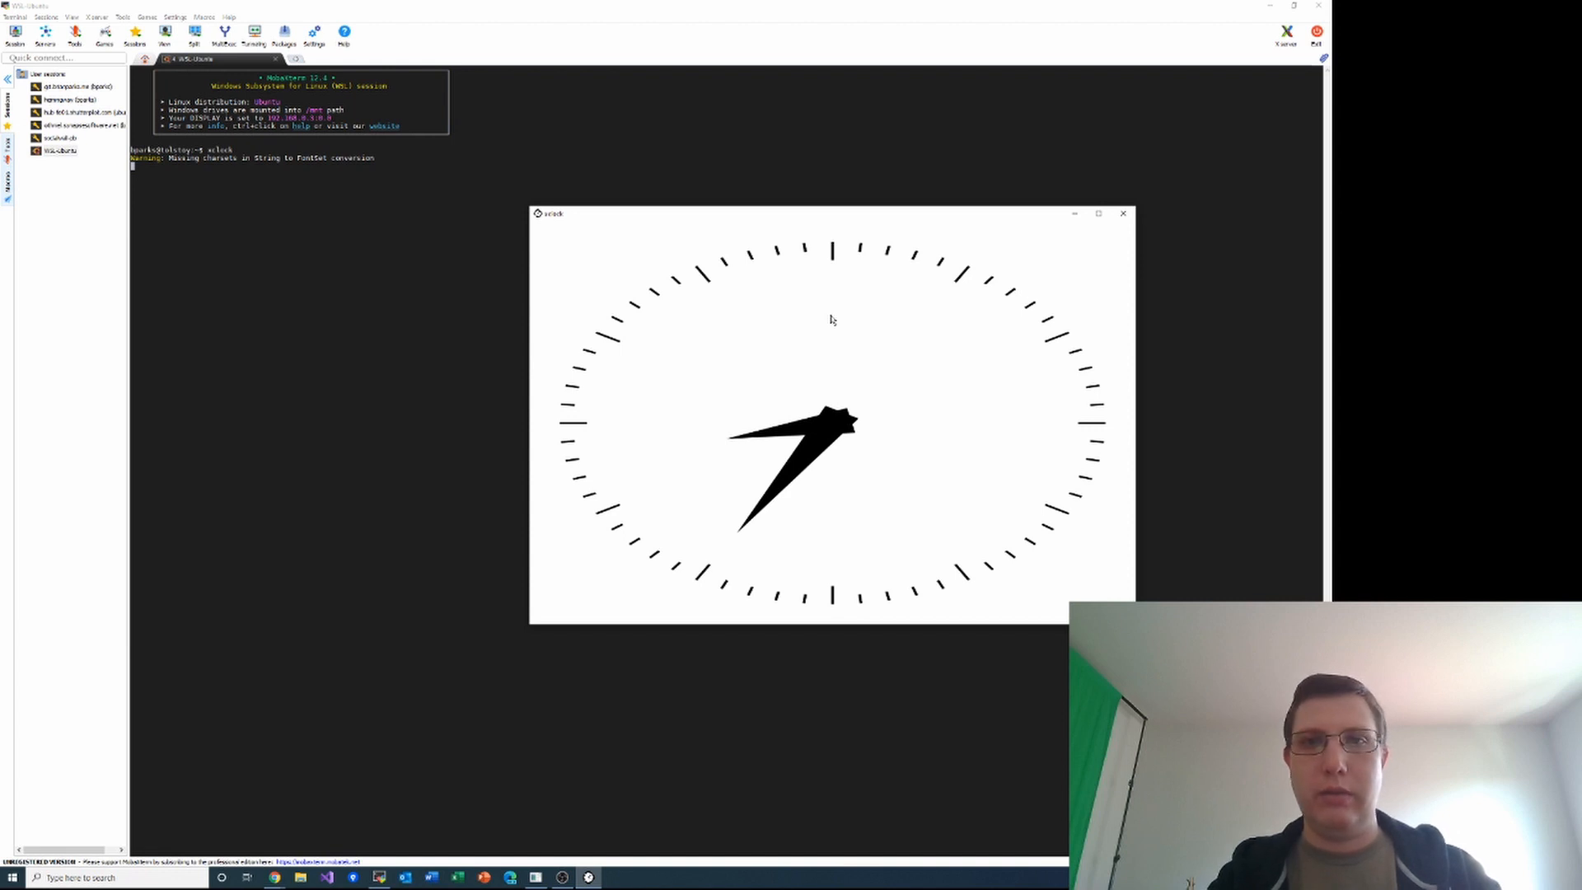
mouse_move(824, 323)
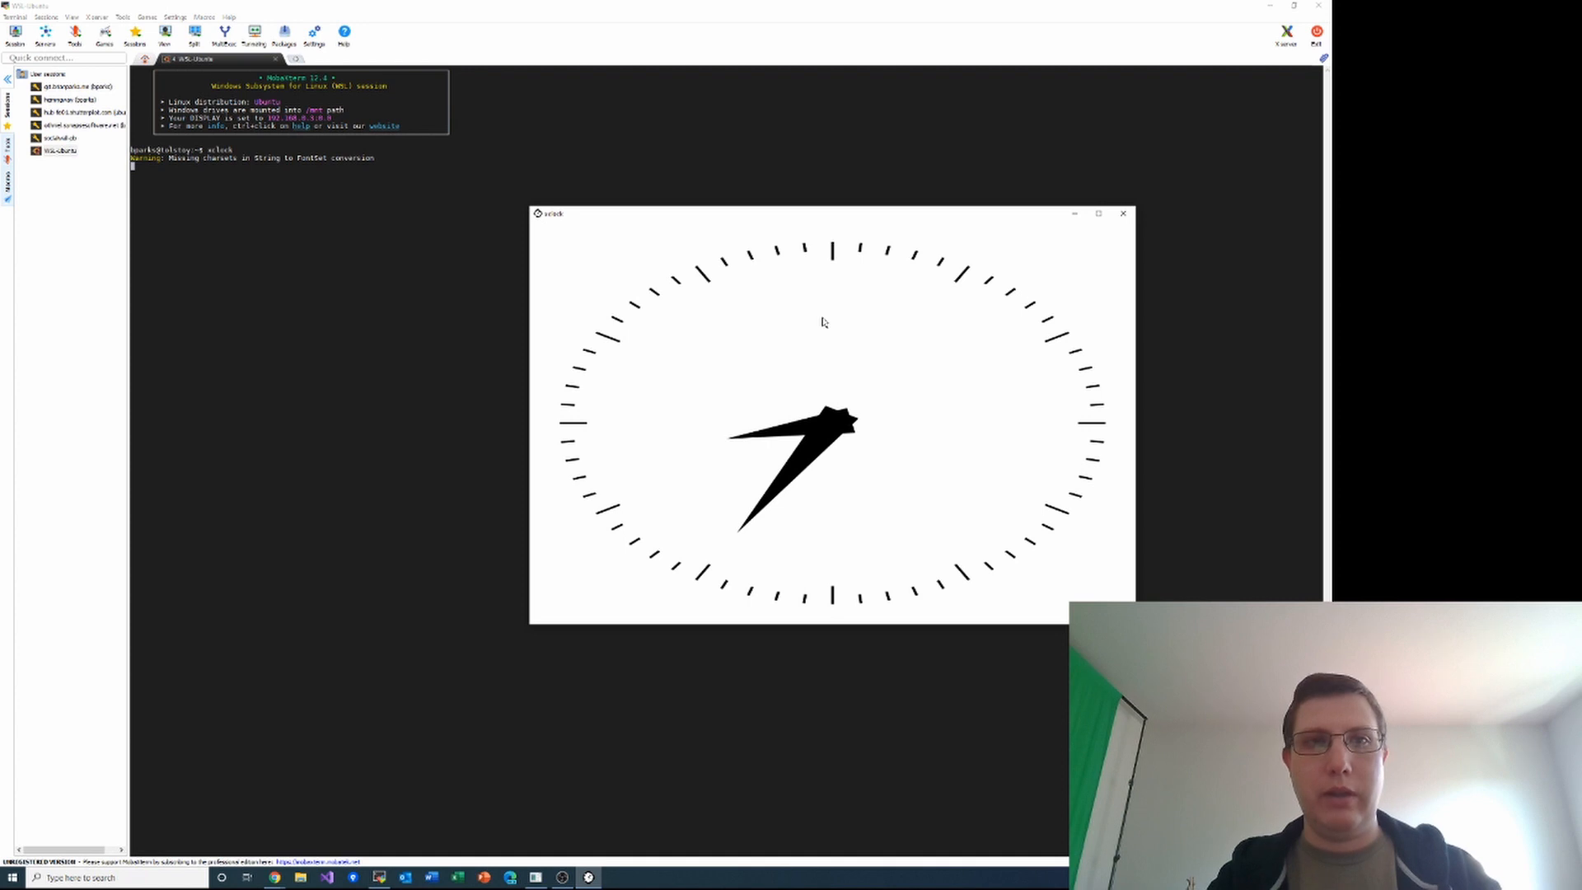